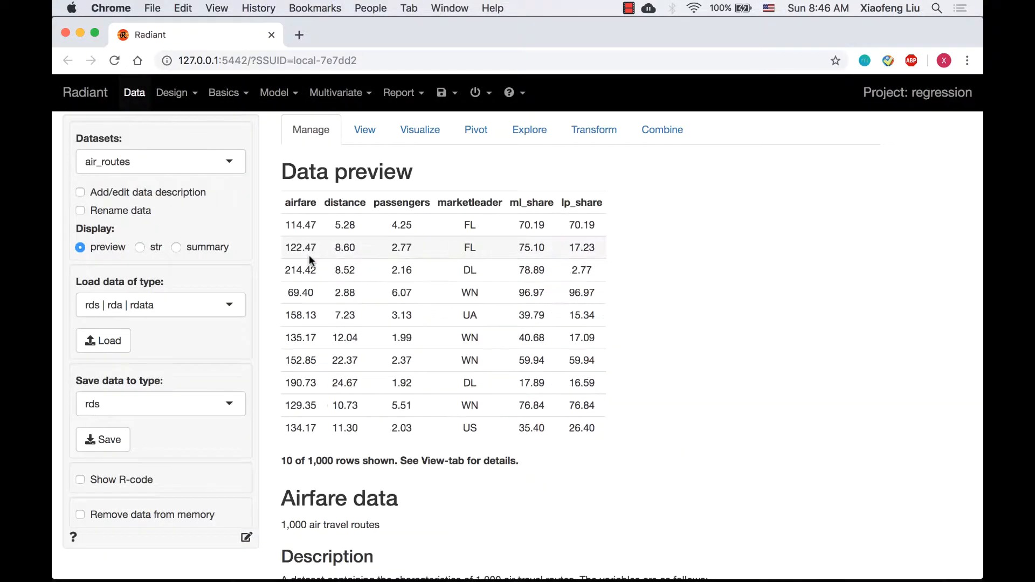
Scroll to the air_routes variable descriptions and highlight them for reading
scroll(down, 3)
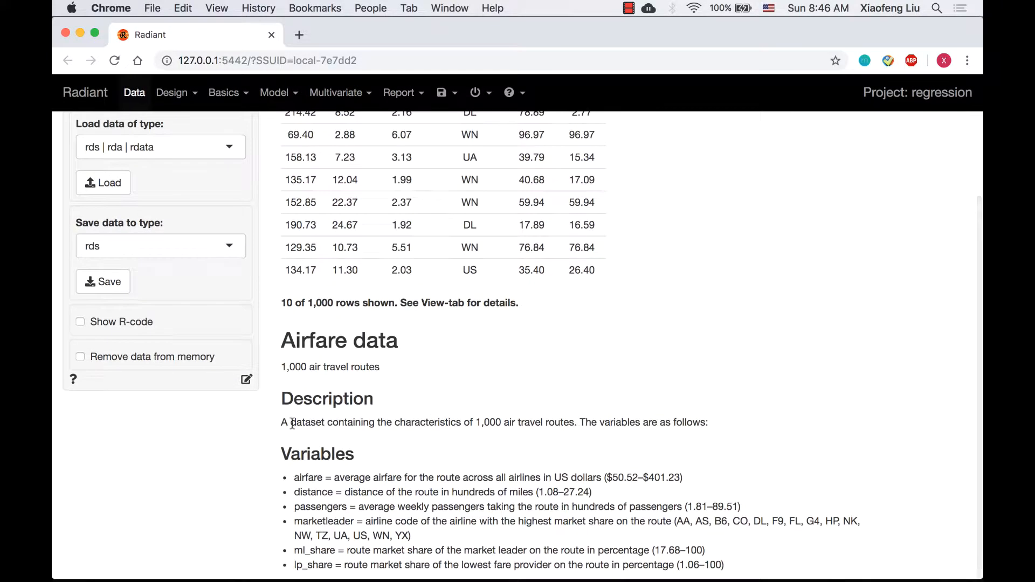
drag(287, 423, 574, 422)
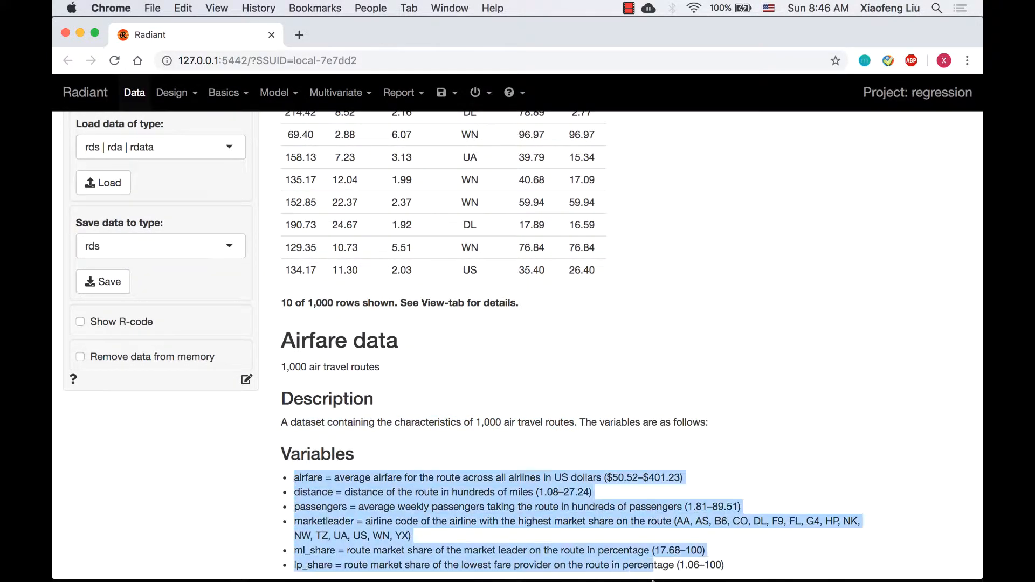
click(628, 521)
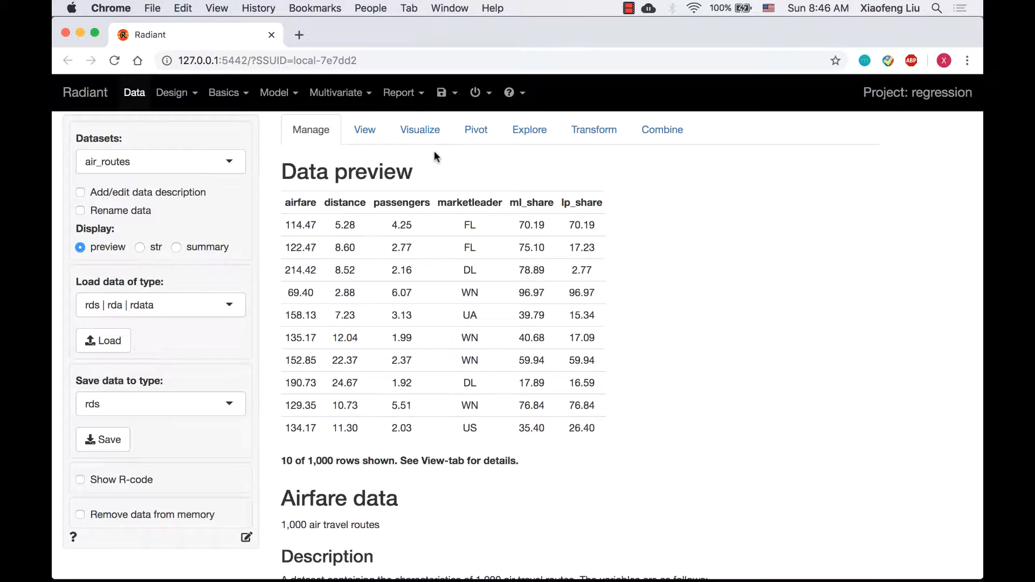
Create distribution histograms of airfare and distance on the Visualize tab
click(420, 130)
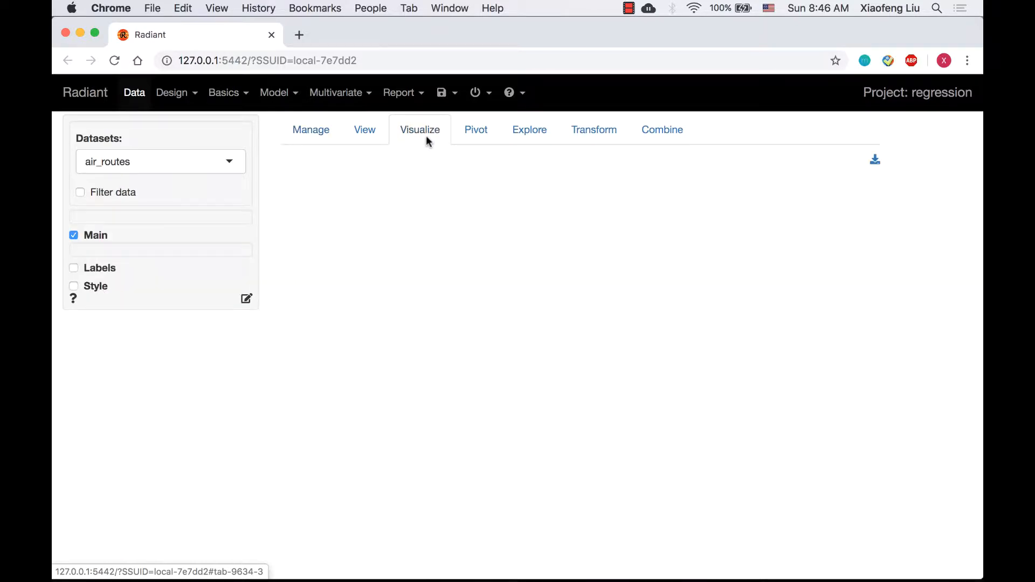
click(420, 130)
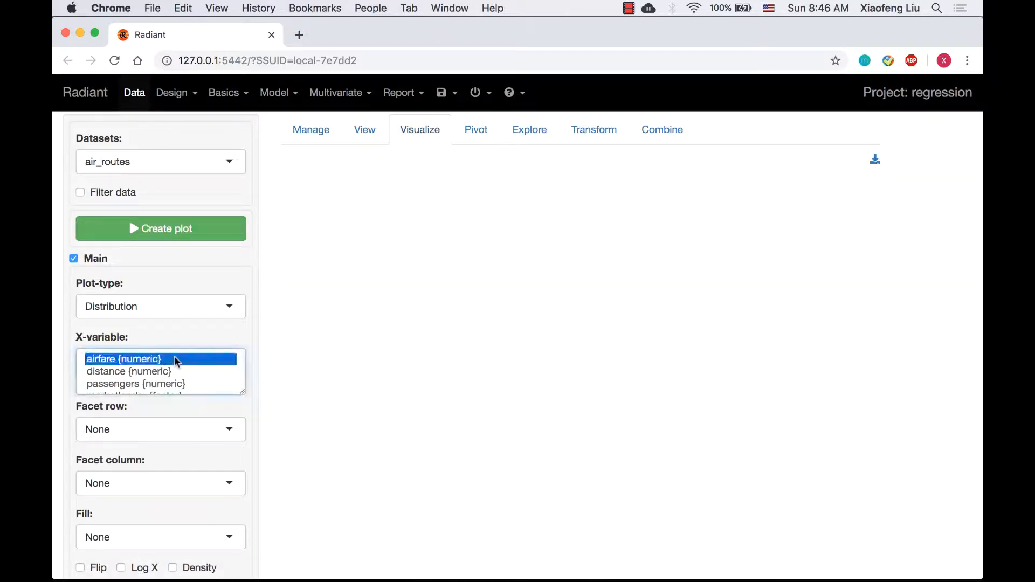
click(129, 371)
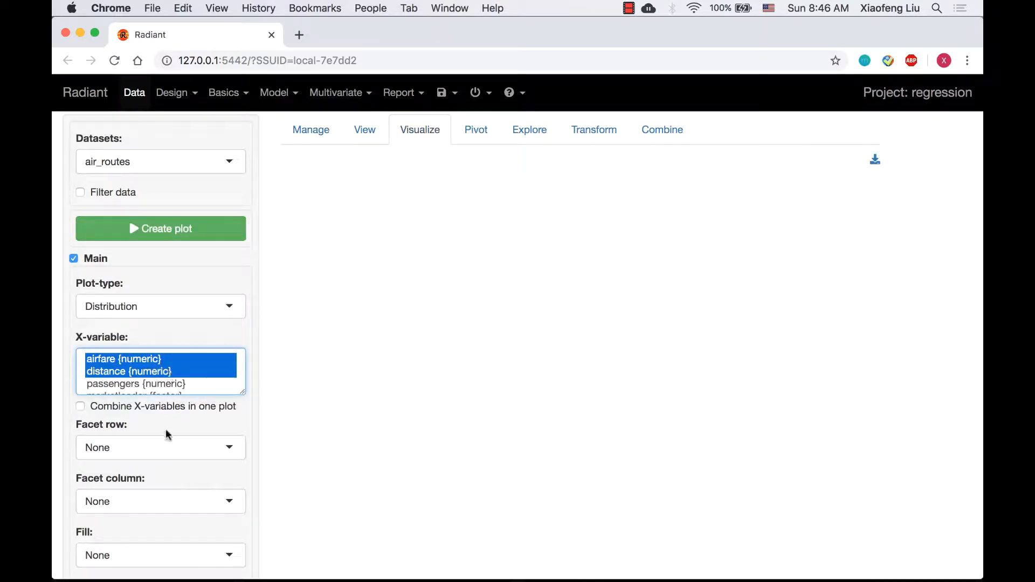
scroll(down, 3)
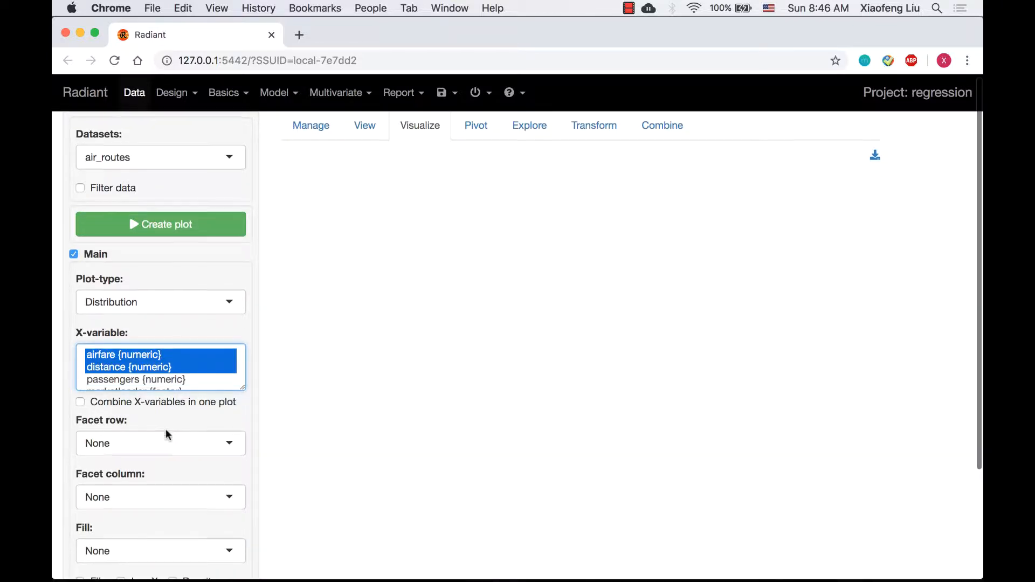
click(160, 225)
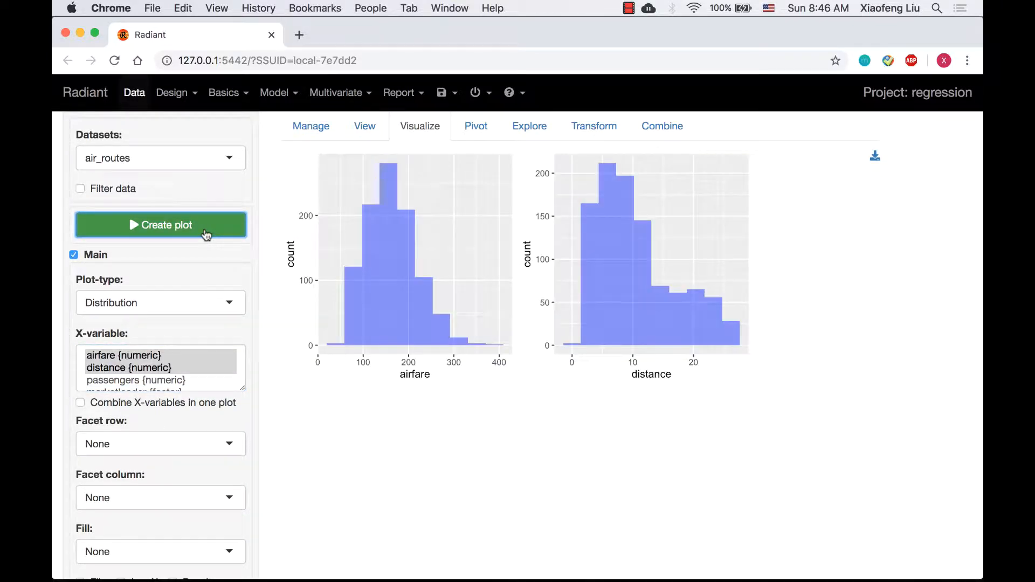
mouse_move(682, 276)
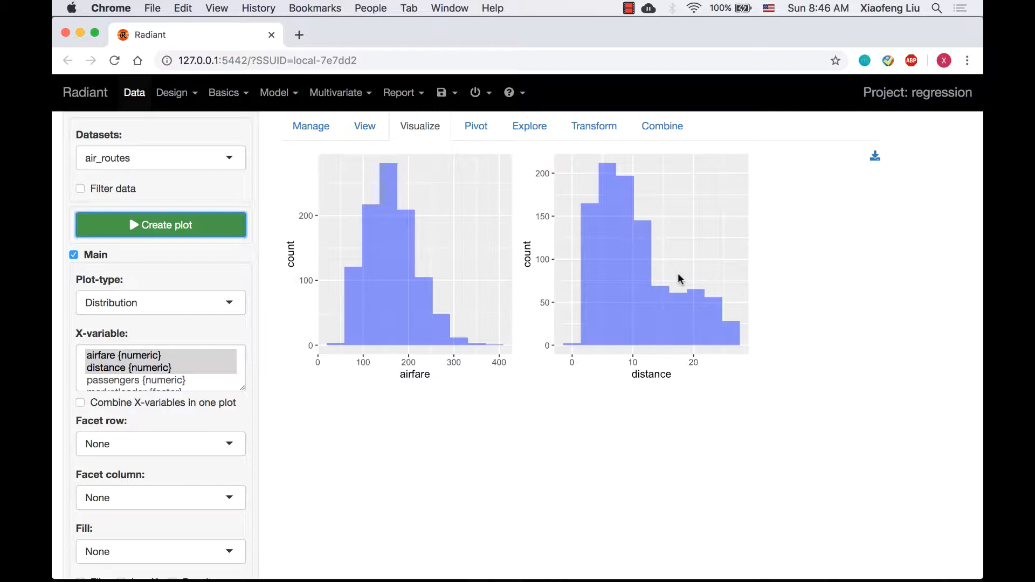
Plot airfare (Y) against distance (X) as a scatter plot with a trend line and log-scaled airfare
click(160, 302)
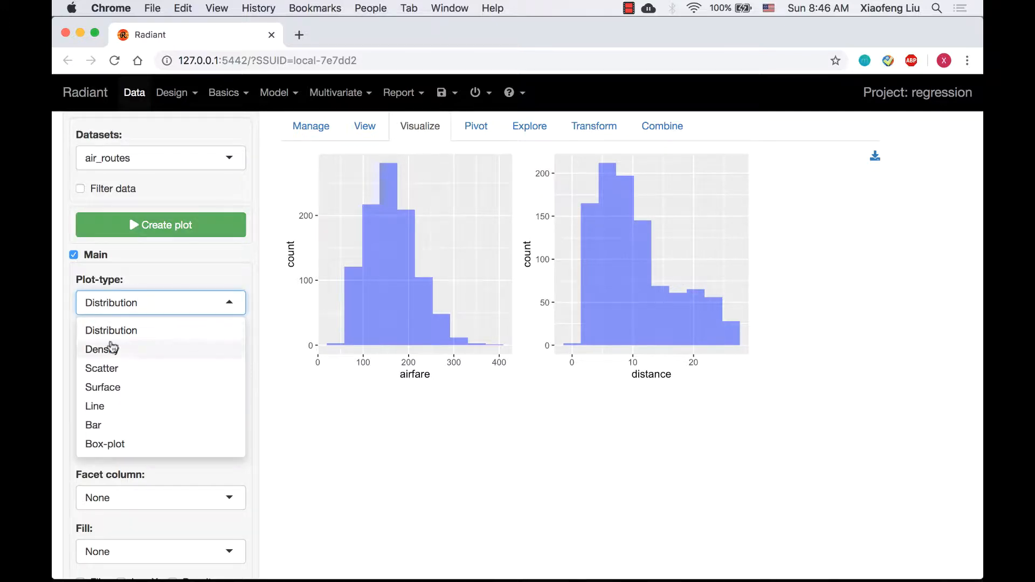
click(101, 368)
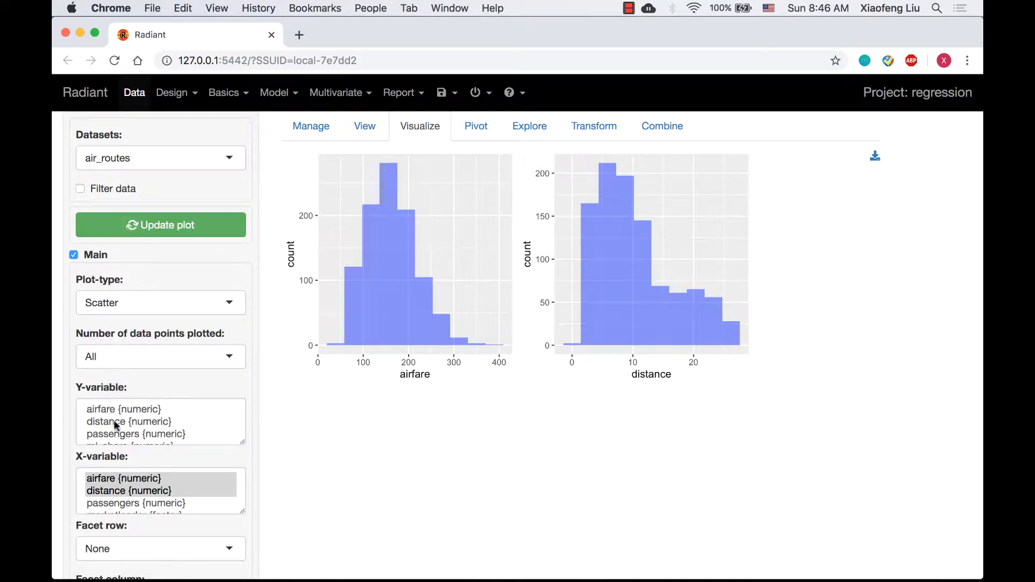
click(129, 490)
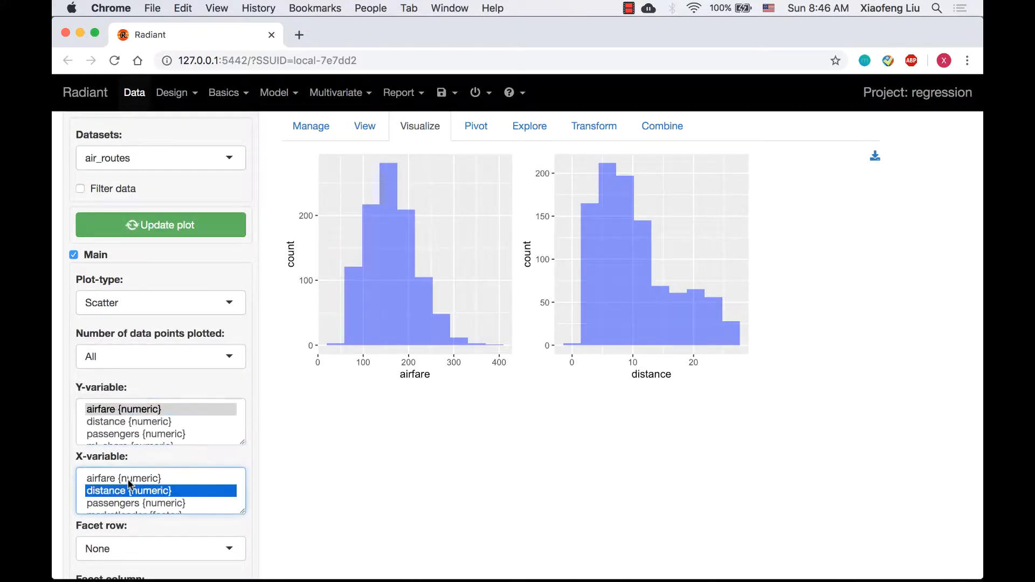
scroll(down, 3)
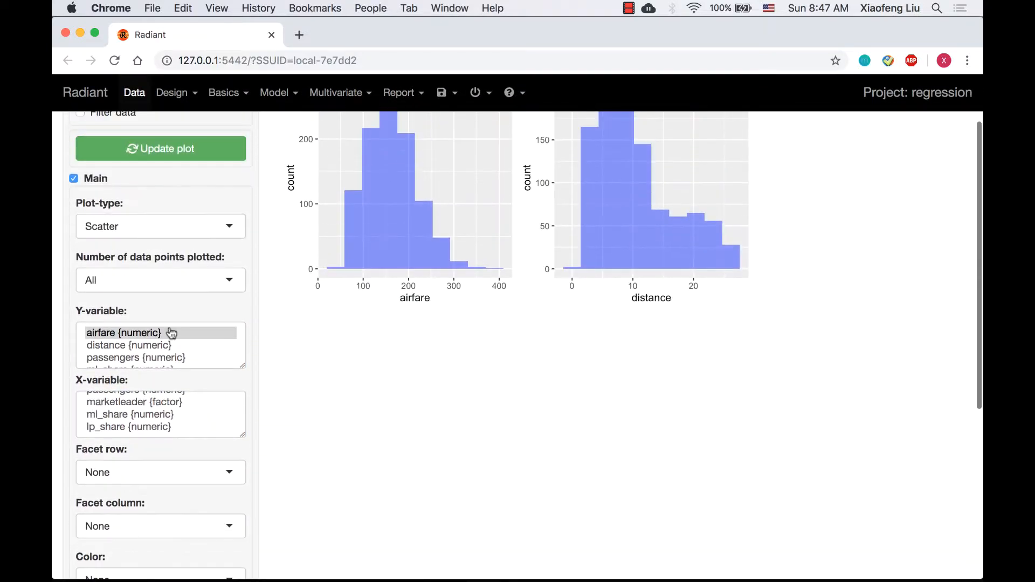
click(161, 148)
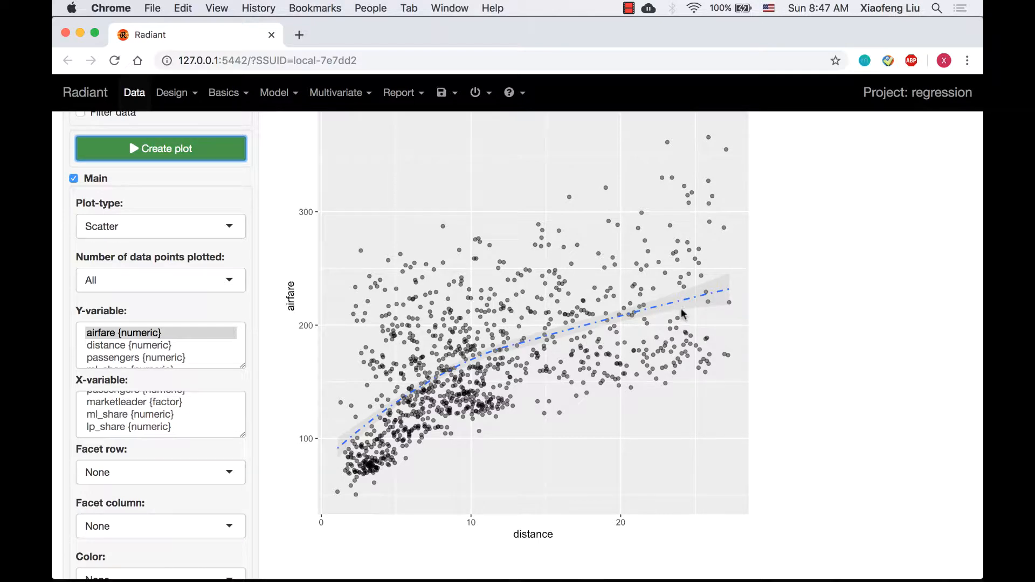
mouse_move(296, 397)
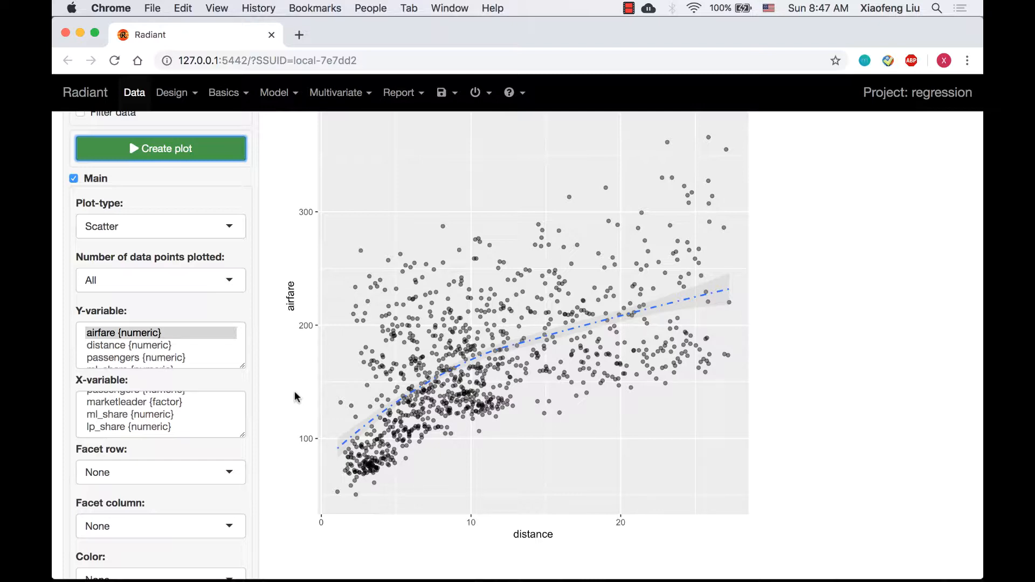
scroll(down, 3)
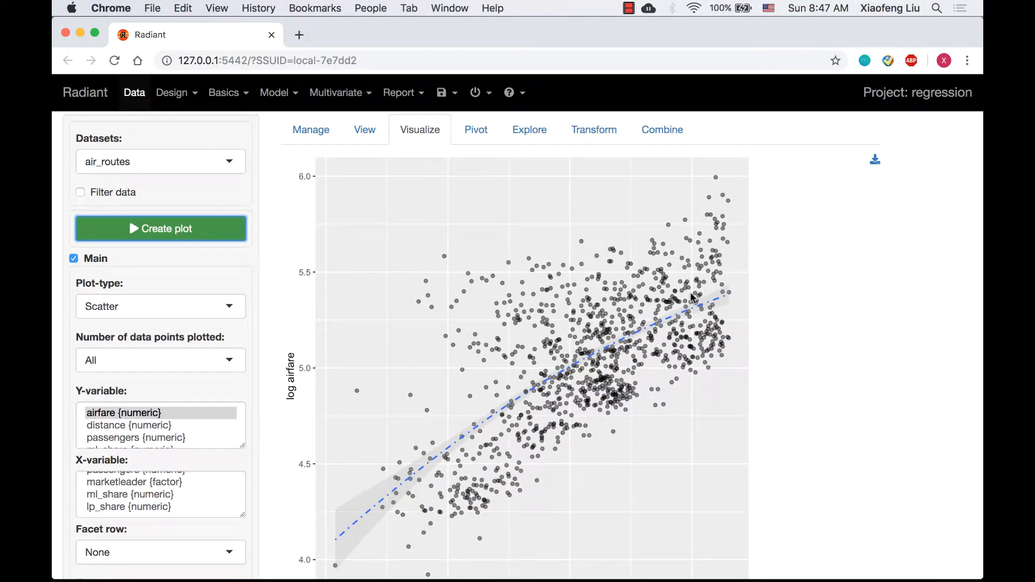
mouse_move(529, 129)
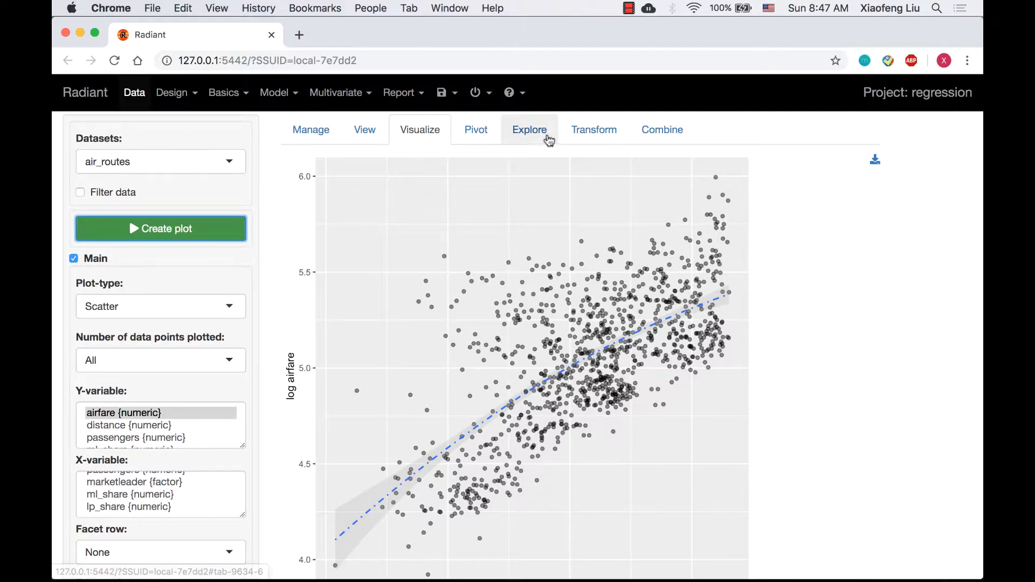
Store Ln transforms of airfare and distance as airfare_ln and distance_ln
click(592, 130)
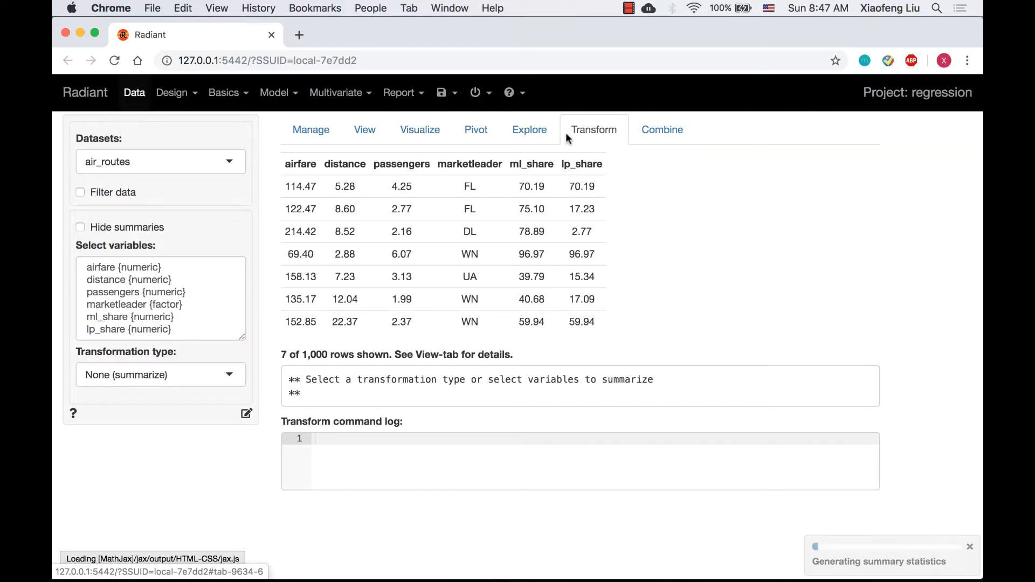
click(124, 268)
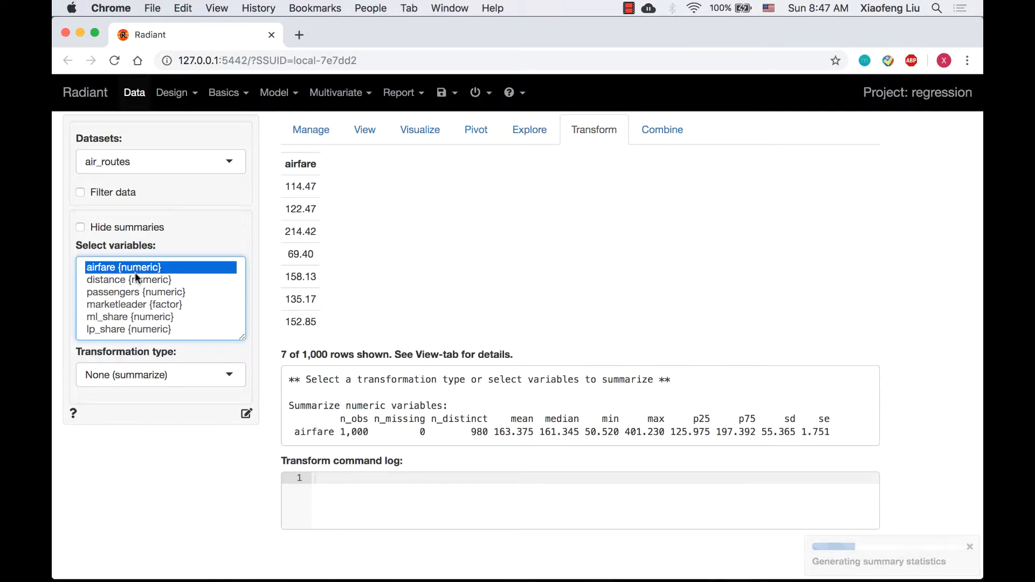
click(129, 279)
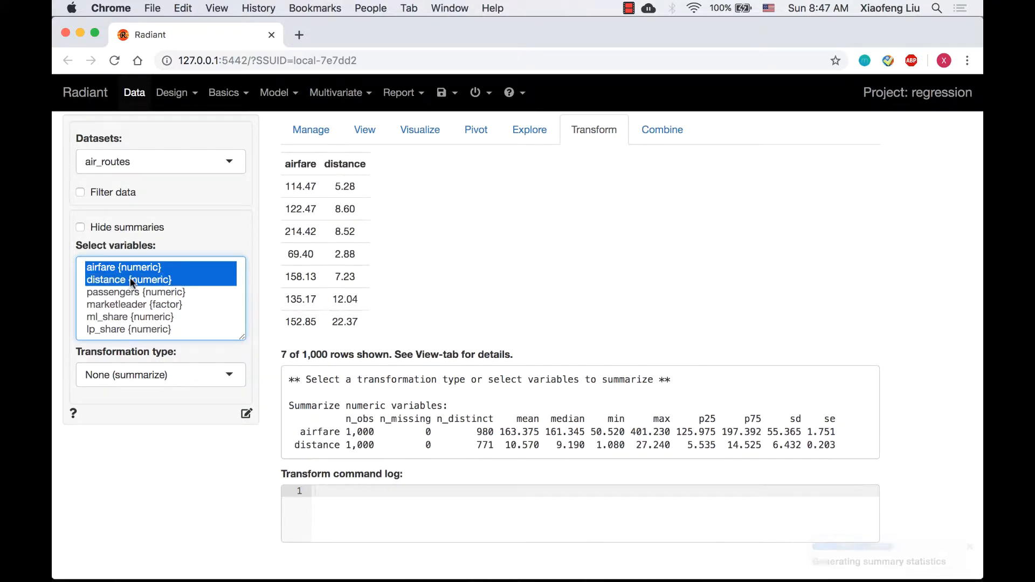
click(161, 374)
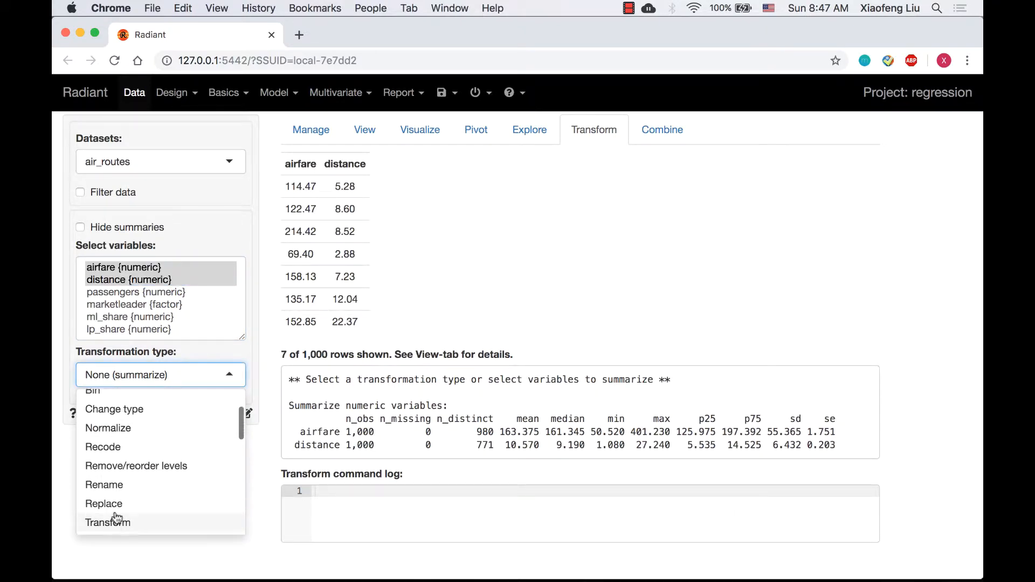
click(108, 522)
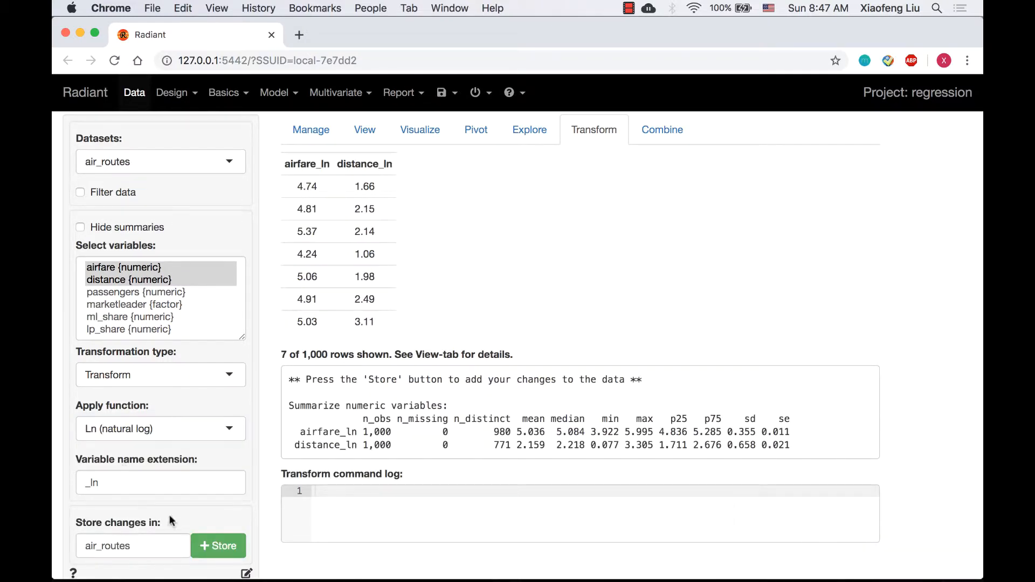
click(218, 547)
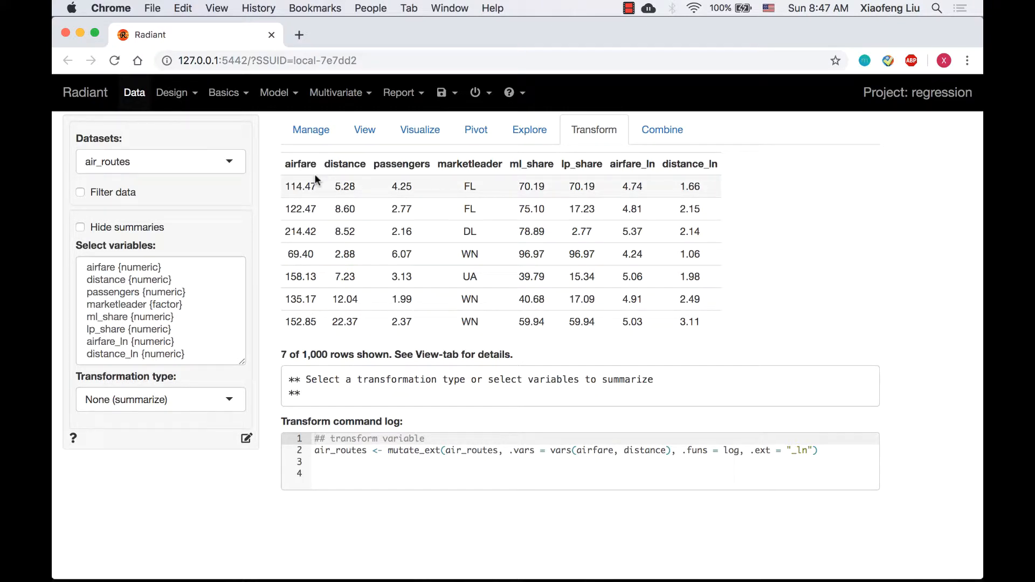
Estimate OLS of airfare_ln on marketleader and distance_ln, highlighting the 0.278 distance_ln coefficient
click(274, 92)
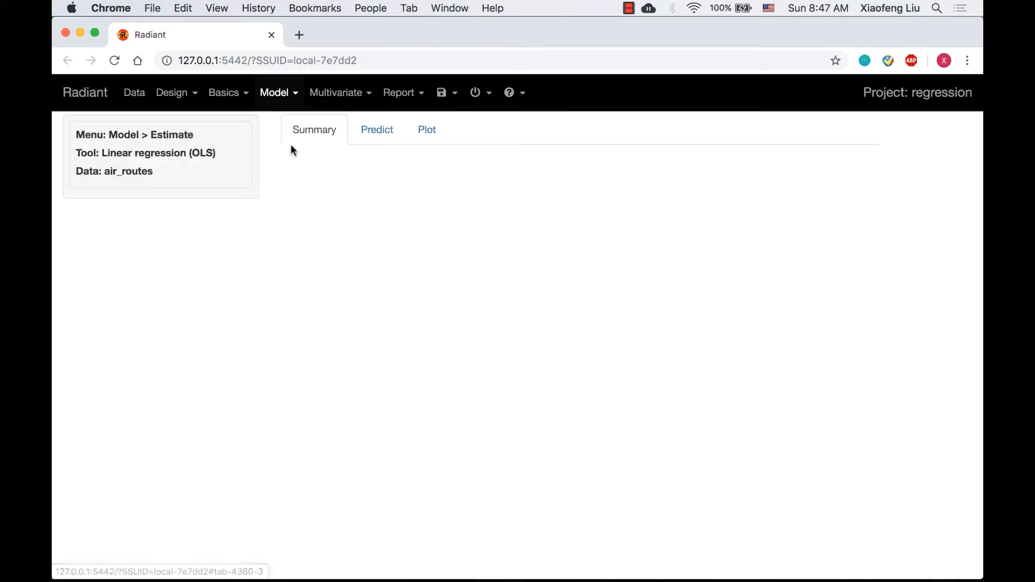
click(161, 274)
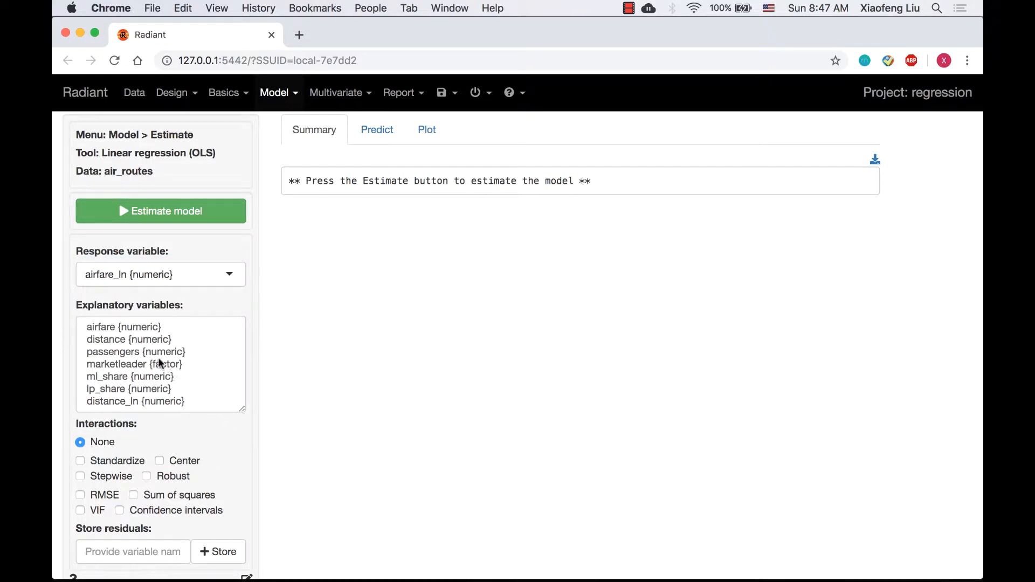
click(136, 401)
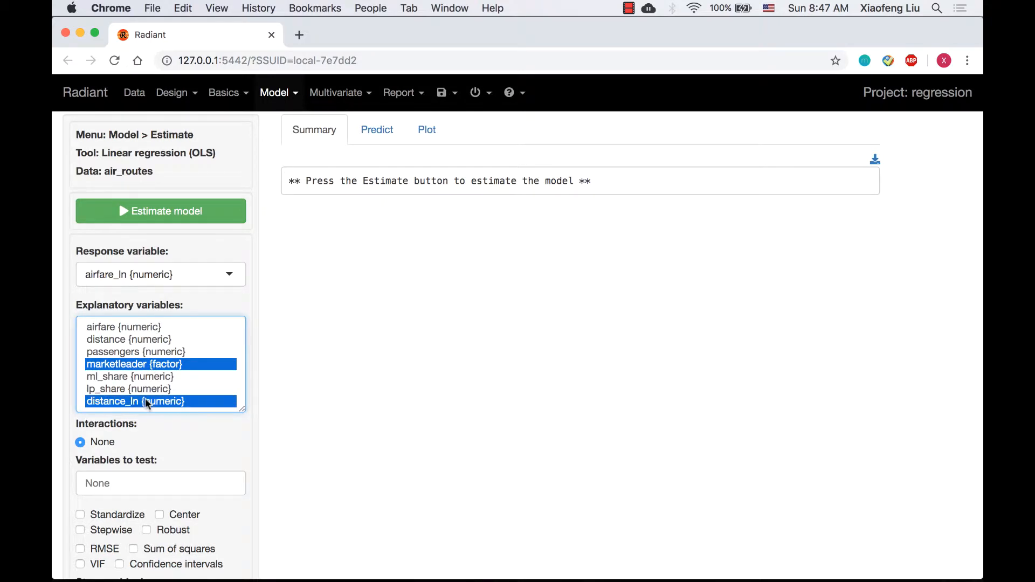
click(161, 211)
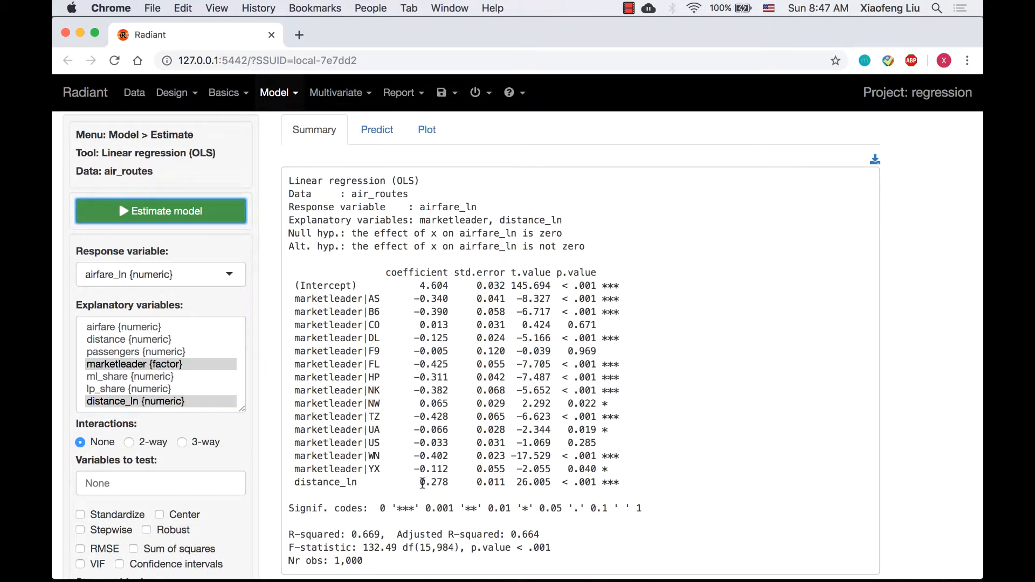
double_click(433, 482)
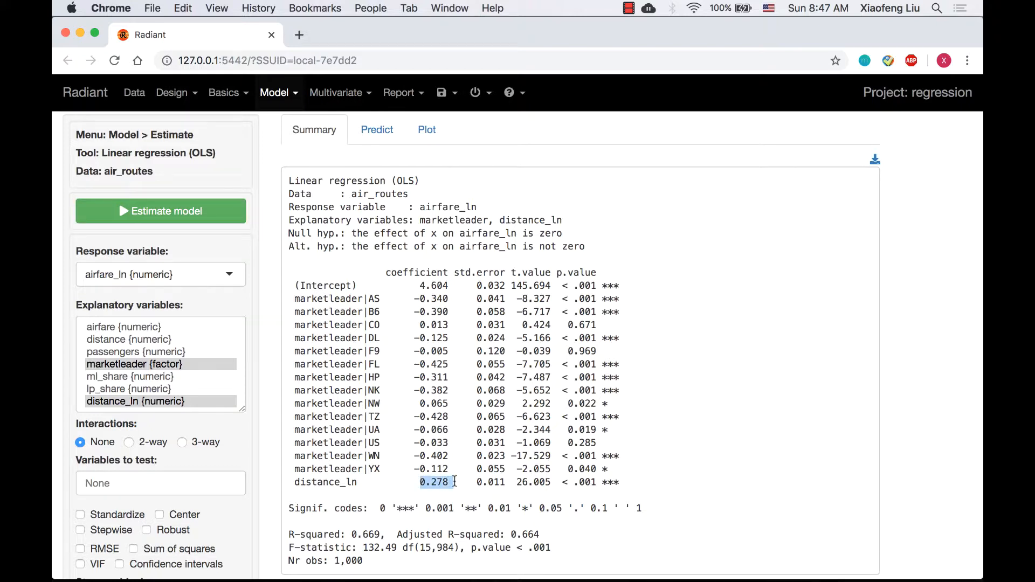